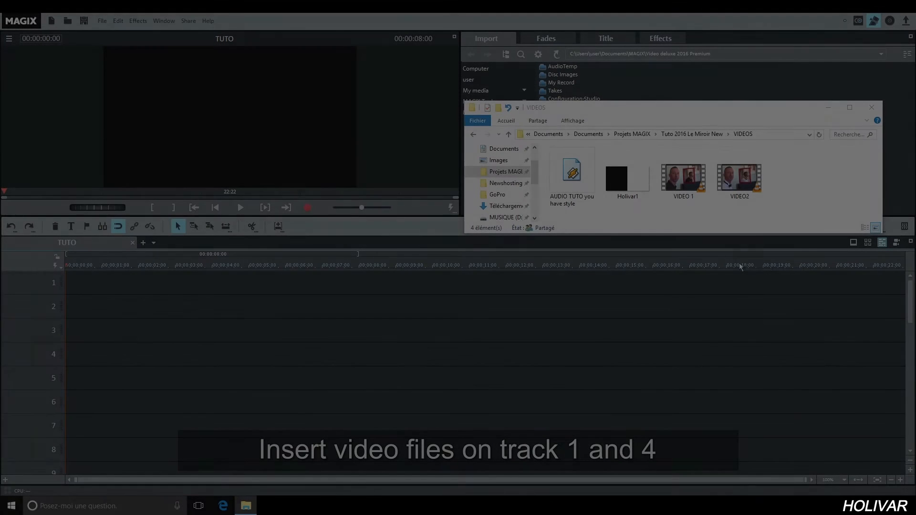
# - Drag VIDEO 1 to the start of track 1 and VIDEO2 to the start of track 4
pyautogui.click(683, 178)
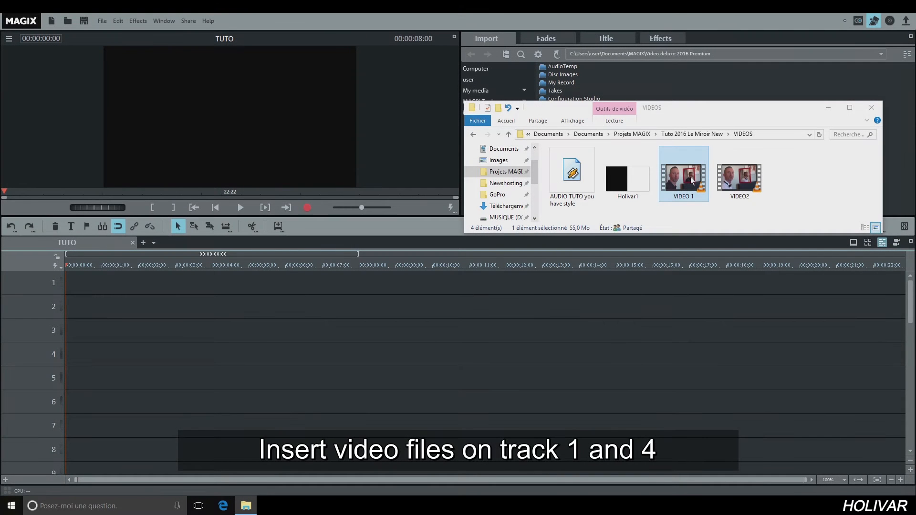
pyautogui.moveTo(682, 175); pyautogui.dragTo(152, 281)
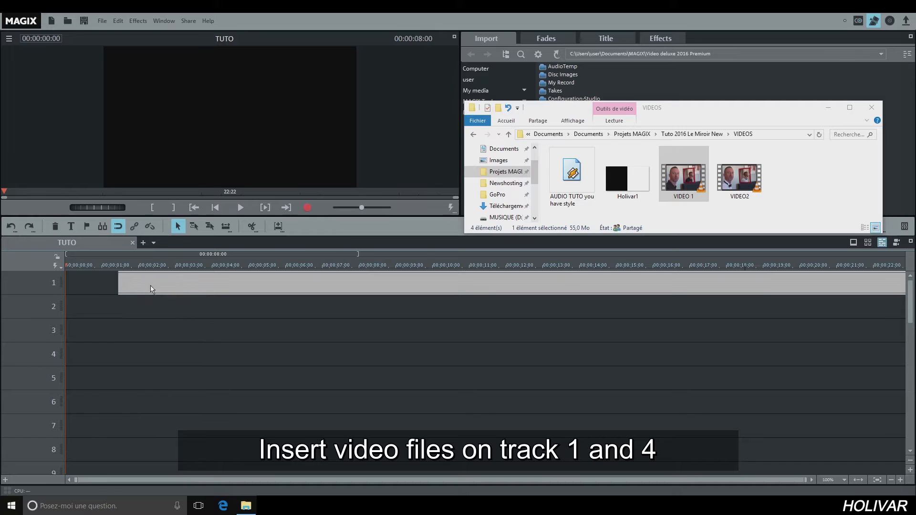
pyautogui.moveTo(682, 169); pyautogui.dragTo(117, 283)
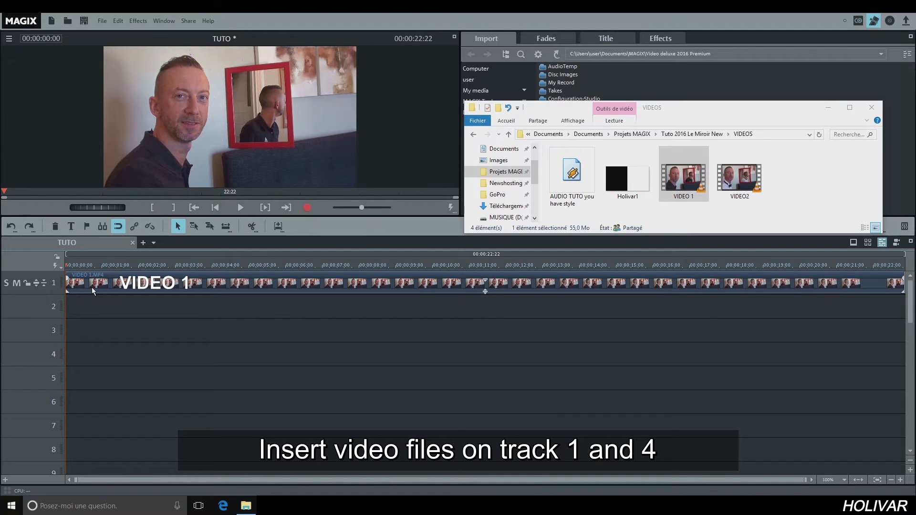
pyautogui.click(744, 180)
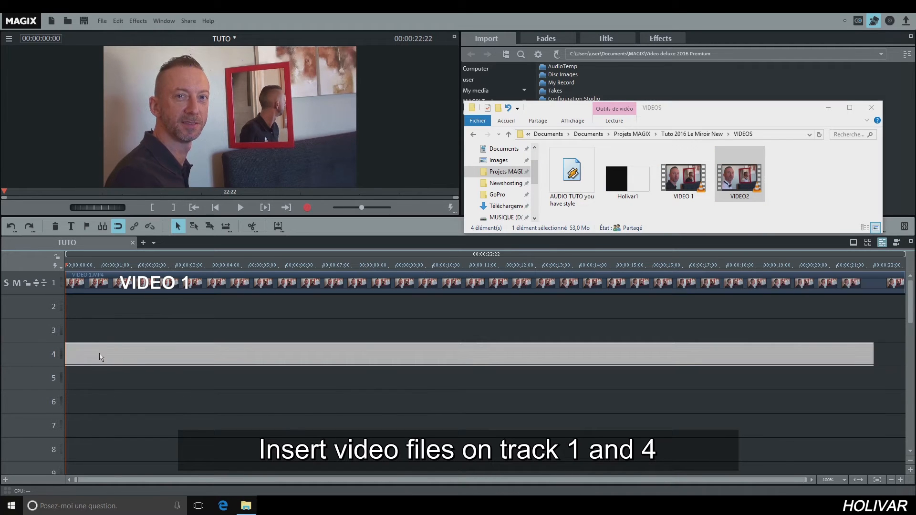
pyautogui.moveTo(739, 173); pyautogui.dragTo(99, 354)
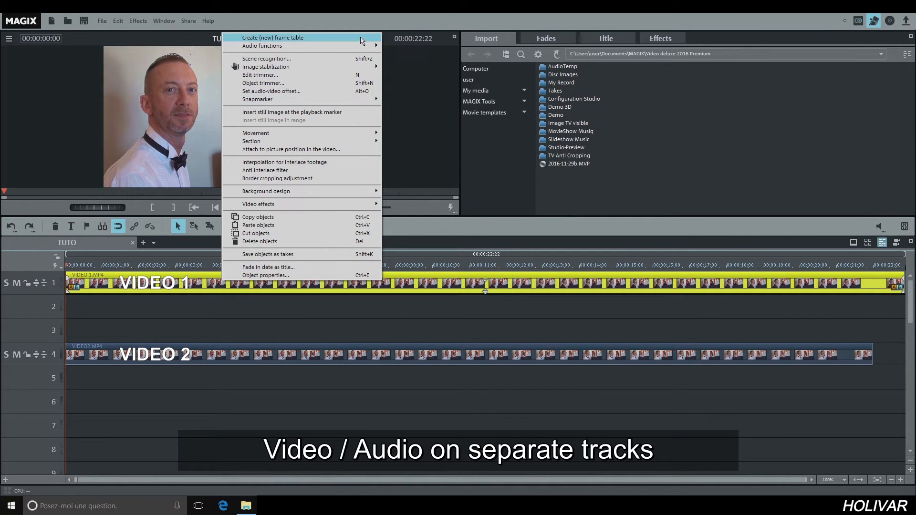
pyautogui.moveTo(262, 46)
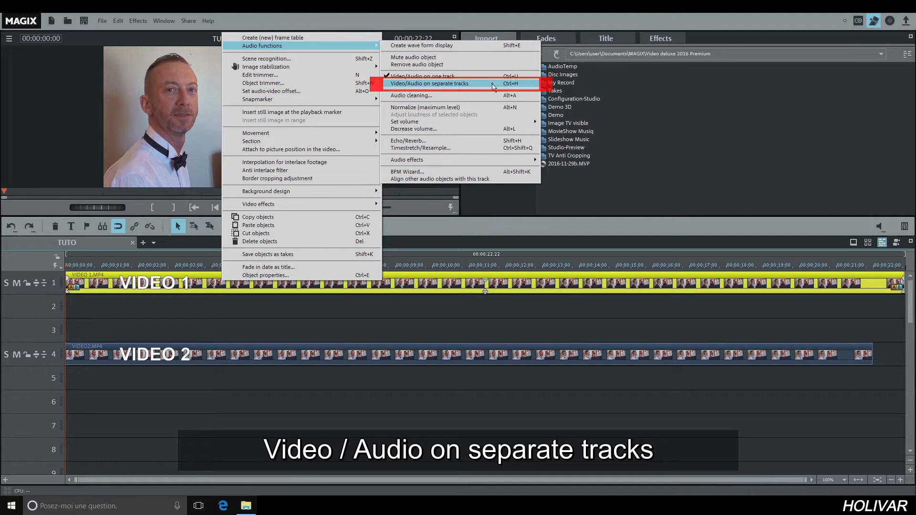
# - Split VIDEO 1's and VIDEO 2's audio onto separate tracks 2 and 5
pyautogui.click(429, 84)
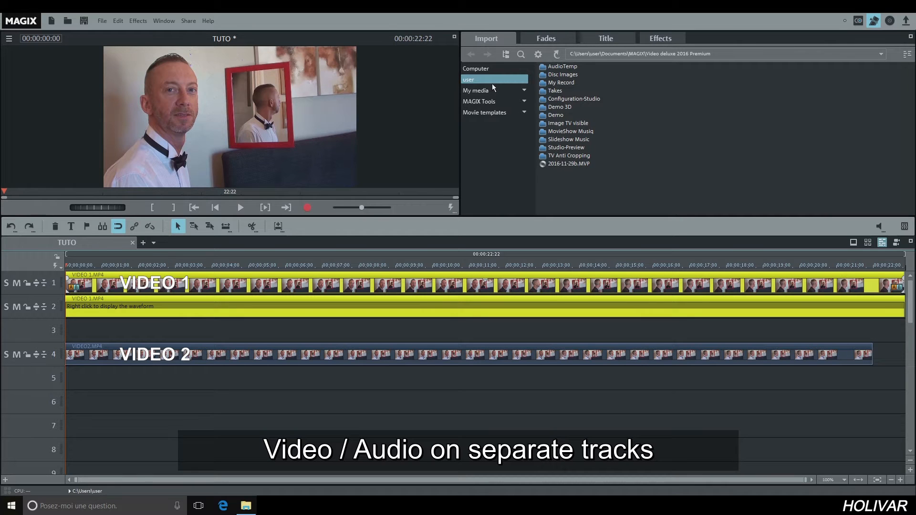
pyautogui.rightClick(339, 354)
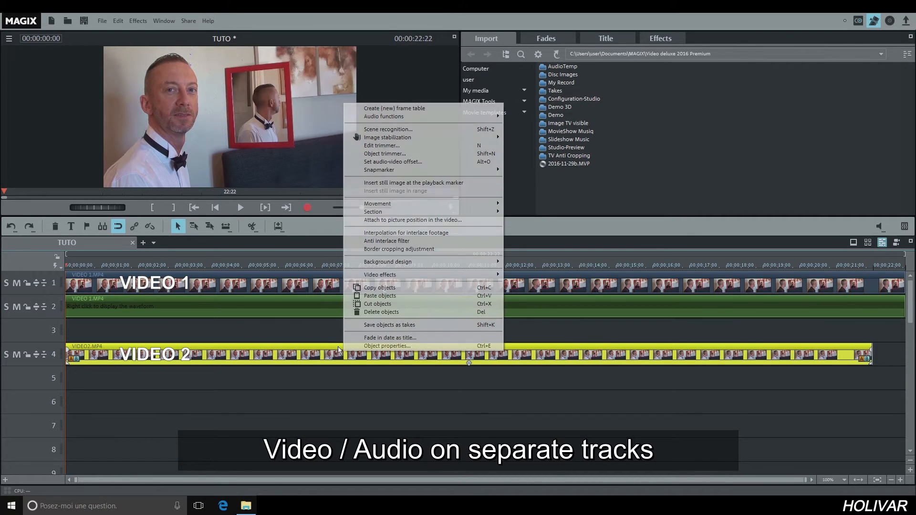
pyautogui.moveTo(384, 116)
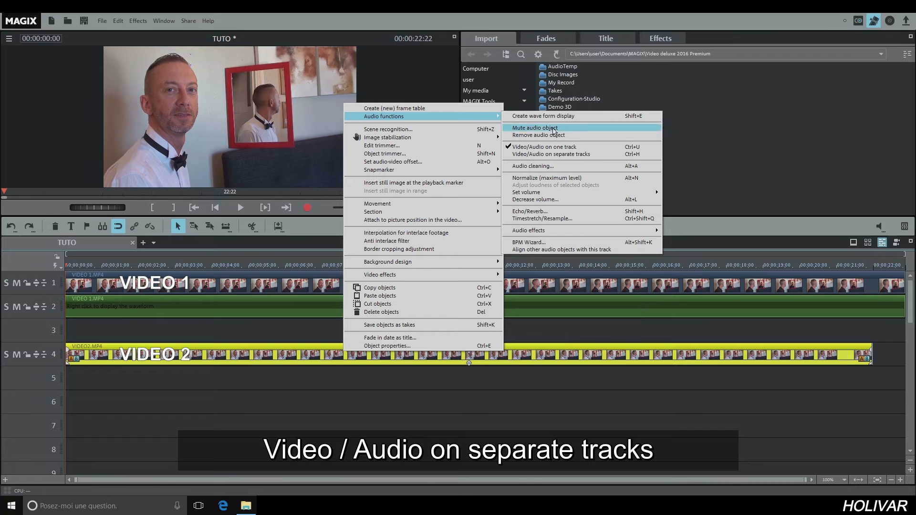
pyautogui.click(551, 154)
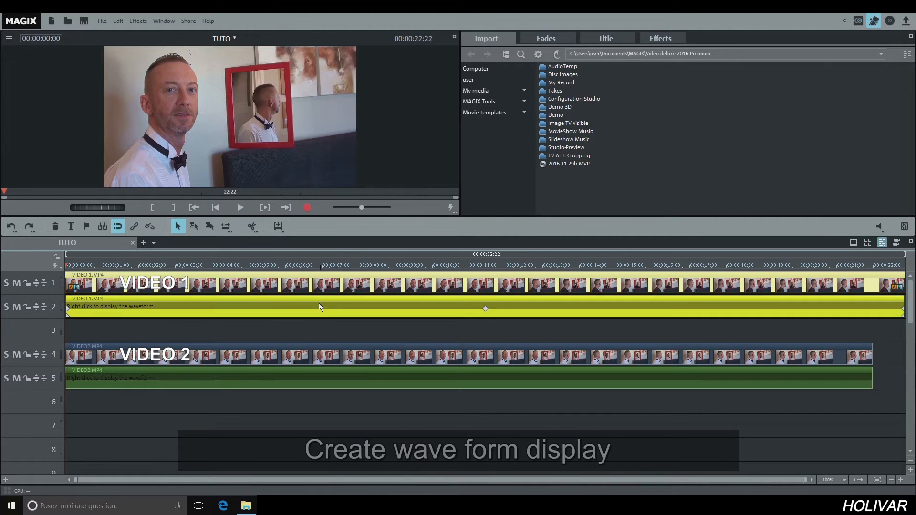
# - Create the waveform display for VIDEO 1's audio clip and open VIDEO 2's clip options
pyautogui.rightClick(320, 307)
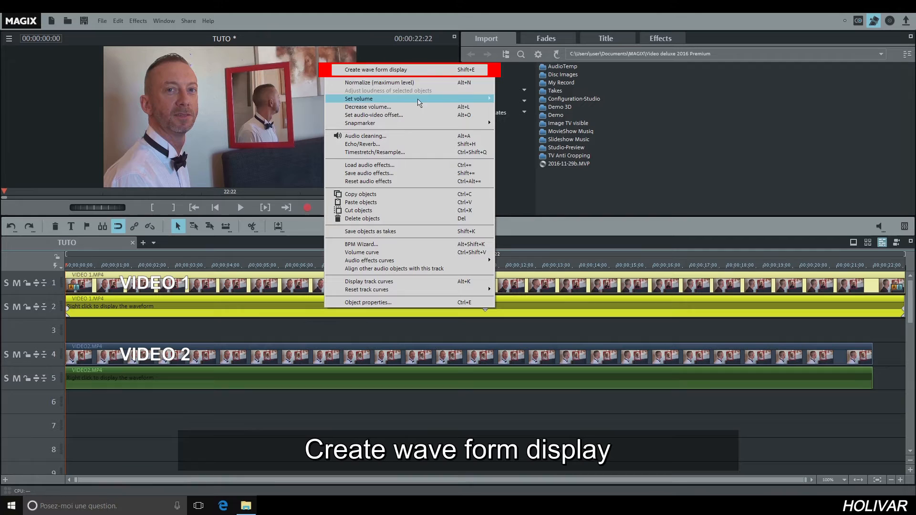
pyautogui.click(375, 70)
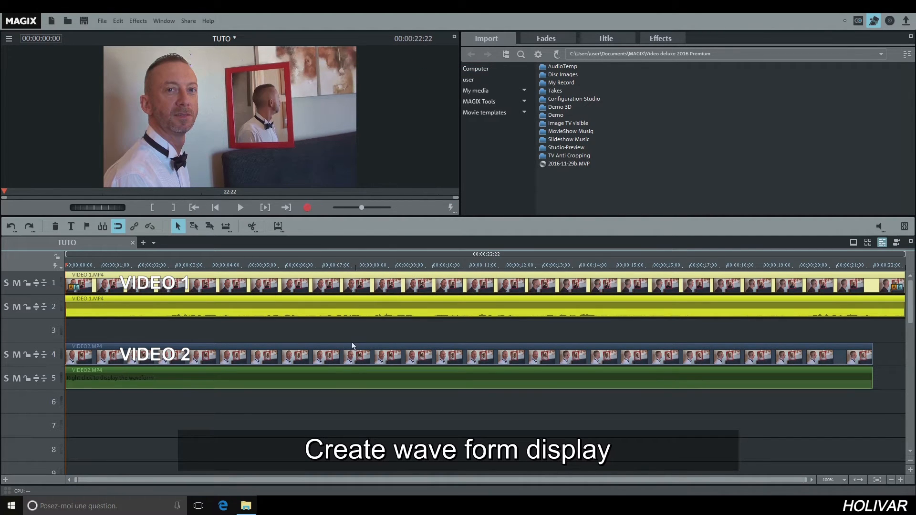
pyautogui.rightClick(352, 357)
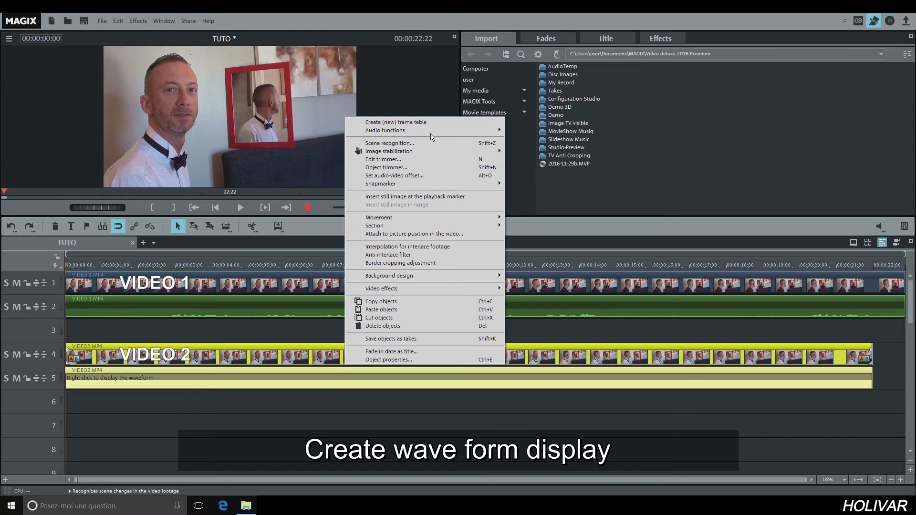
pyautogui.moveTo(414, 130)
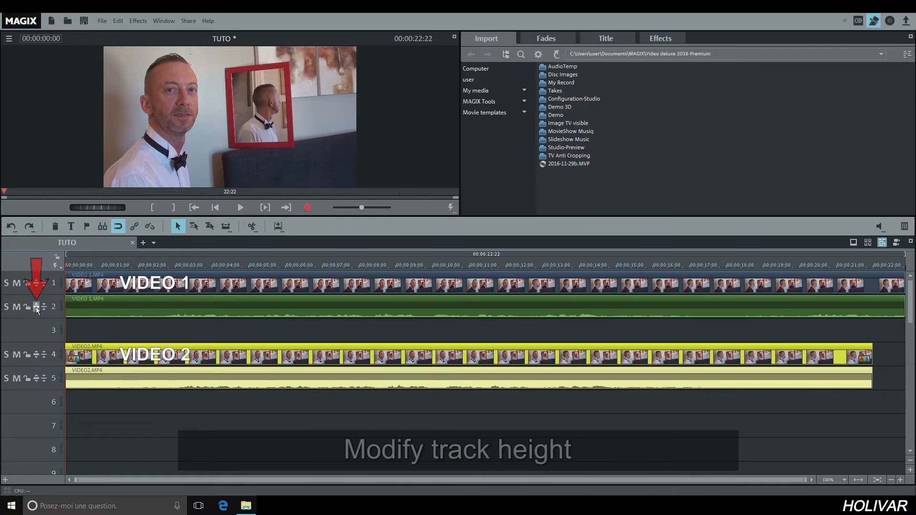
pyautogui.moveTo(36, 307)
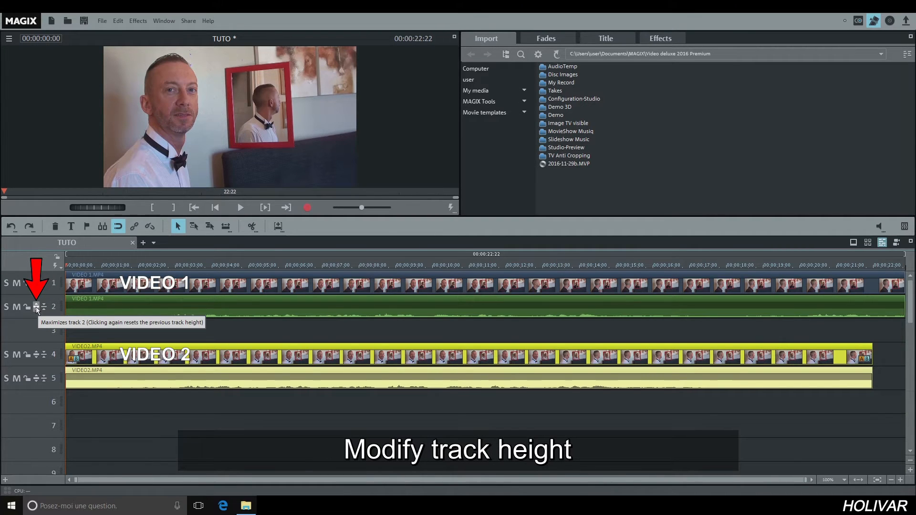
# - Maximize the track height of audio tracks 2 and 5
pyautogui.click(35, 307)
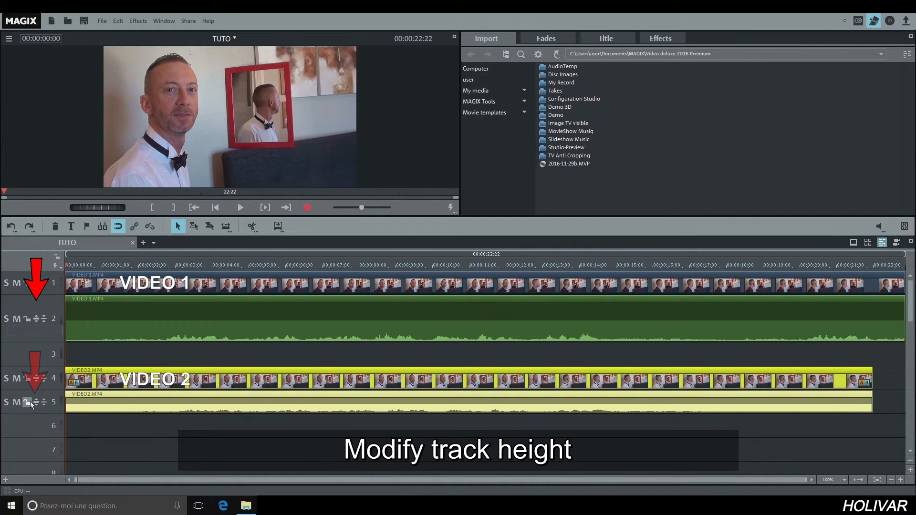
pyautogui.moveTo(35, 403)
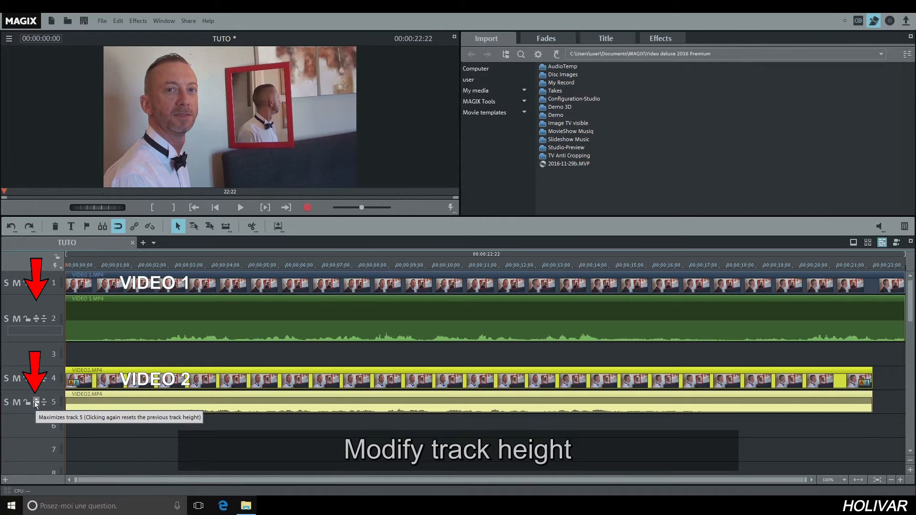
pyautogui.click(32, 402)
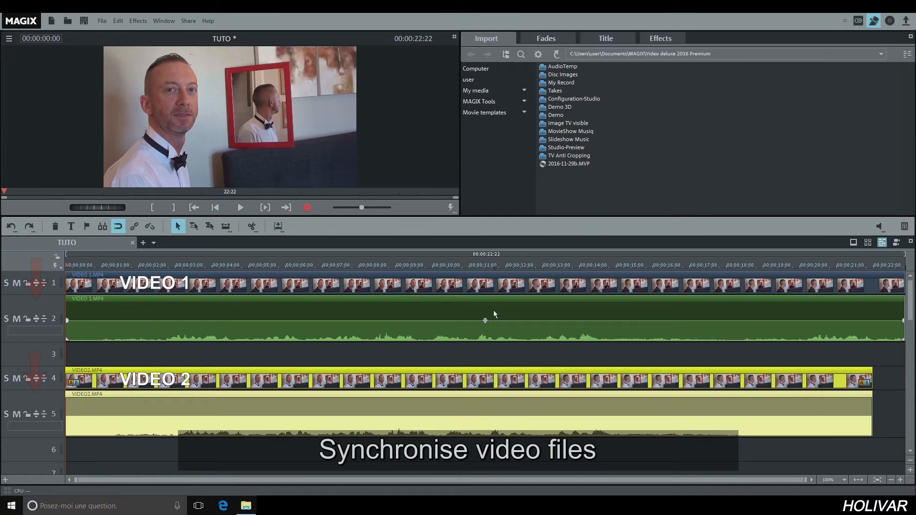
# - Shift VIDEO 1 and its audio later to align waveform peaks, with the playhead near 9 seconds
pyautogui.click(493, 265)
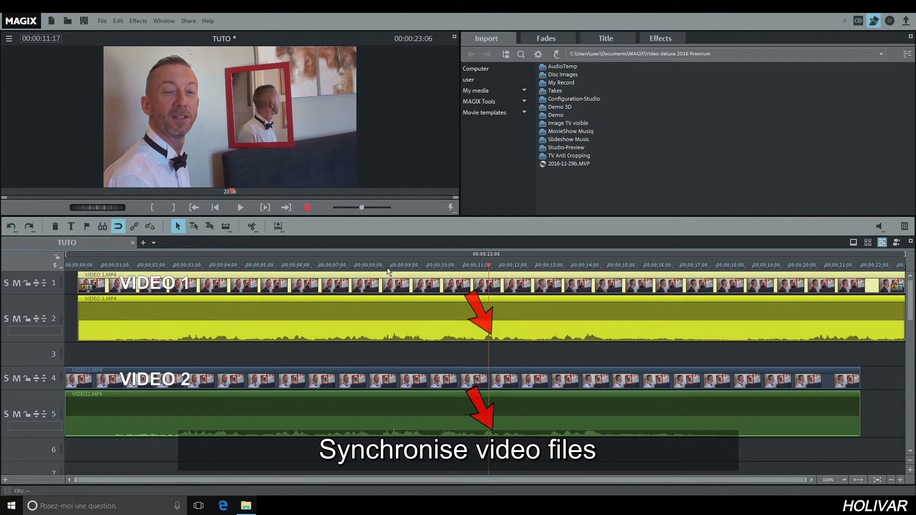
pyautogui.click(393, 267)
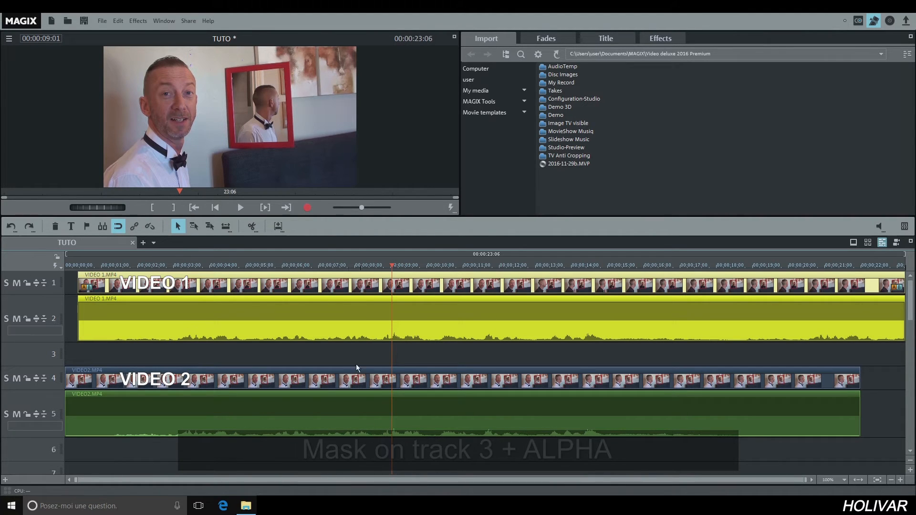
# - Add Holivar1.JPG from the VIDEOS folder to track 3, stretched to VIDEO 2's end
pyautogui.click(245, 506)
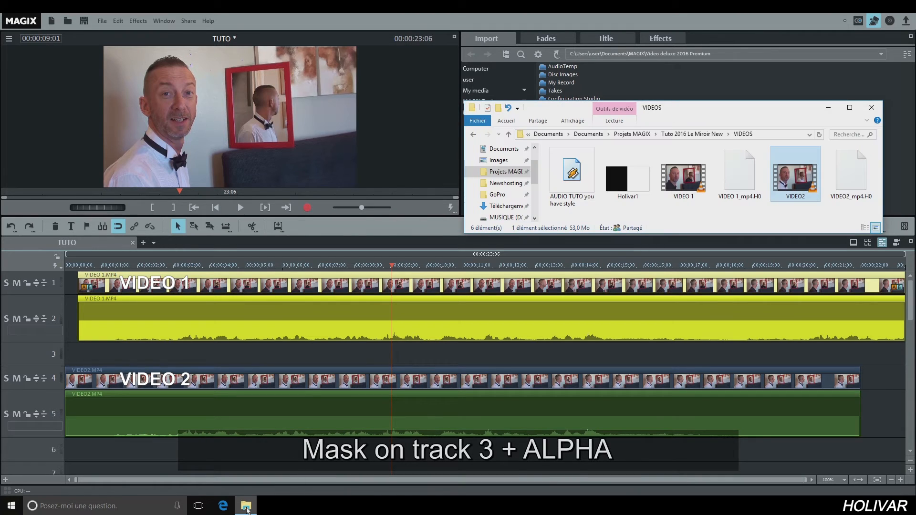
pyautogui.click(622, 173)
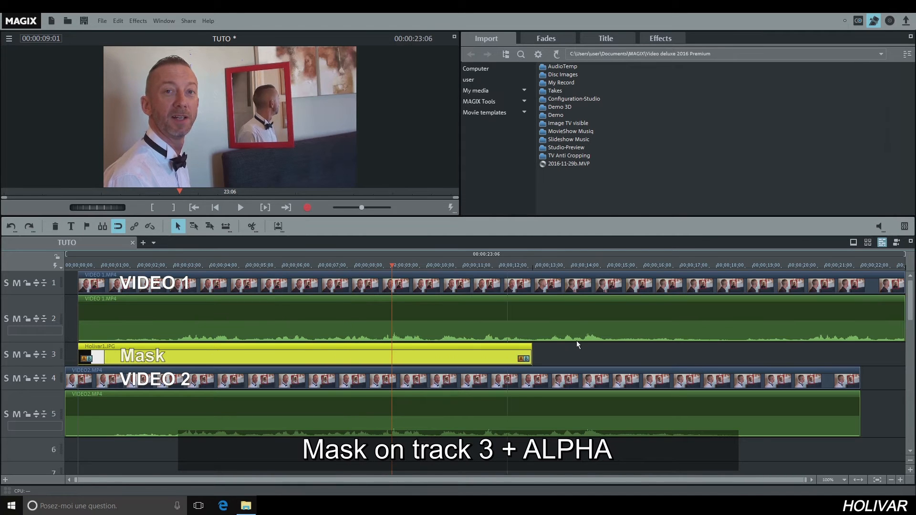
pyautogui.moveTo(528, 356); pyautogui.dragTo(844, 356)
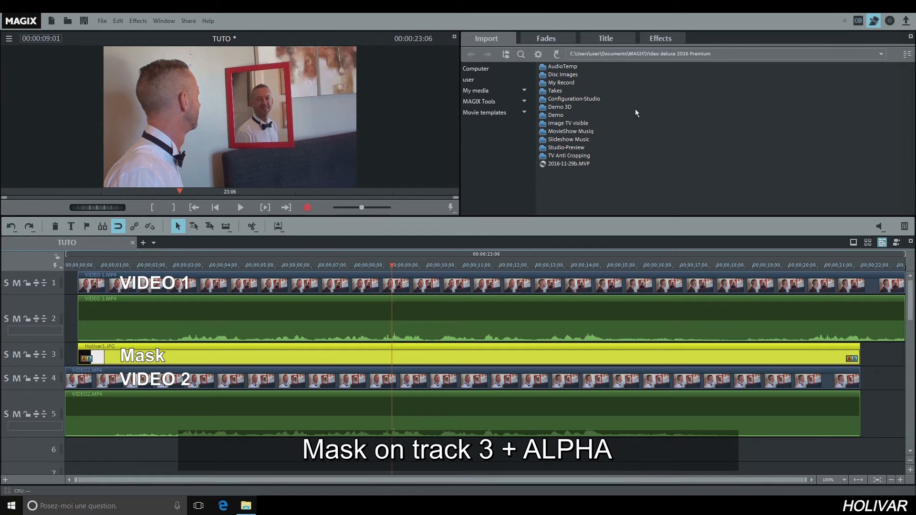
# - Apply the Alpha chroma key from Video effects to the track 3 mask
pyautogui.click(661, 38)
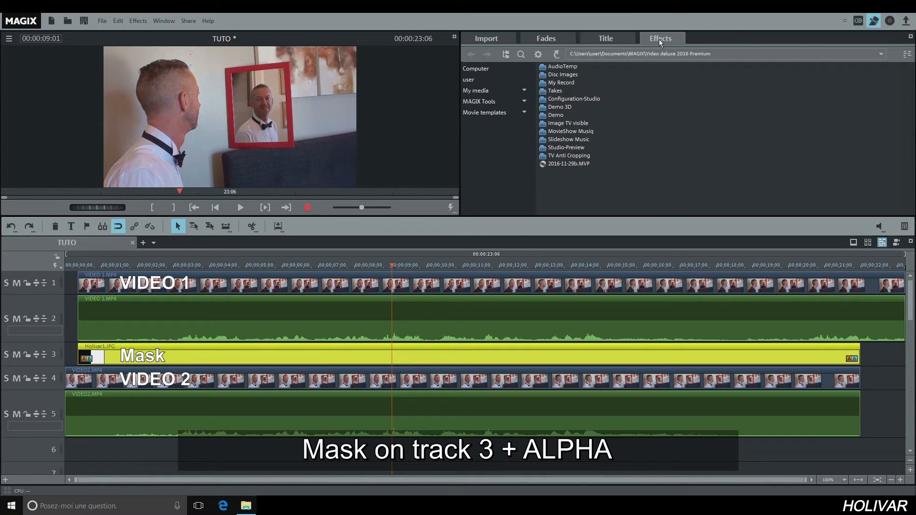
pyautogui.click(661, 38)
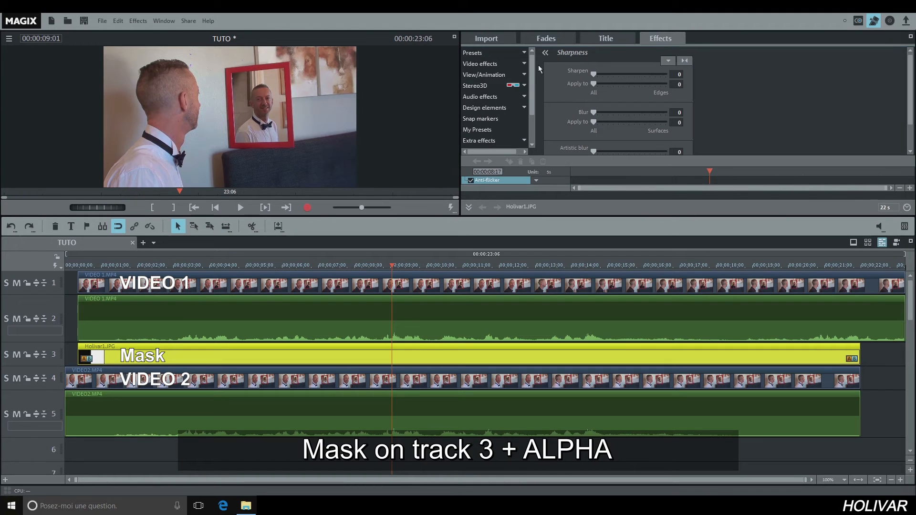
pyautogui.click(480, 64)
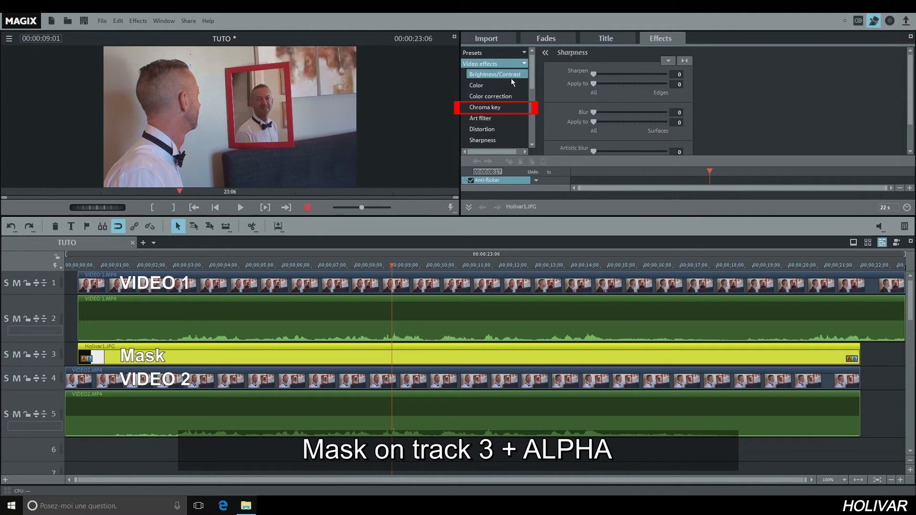
pyautogui.click(484, 107)
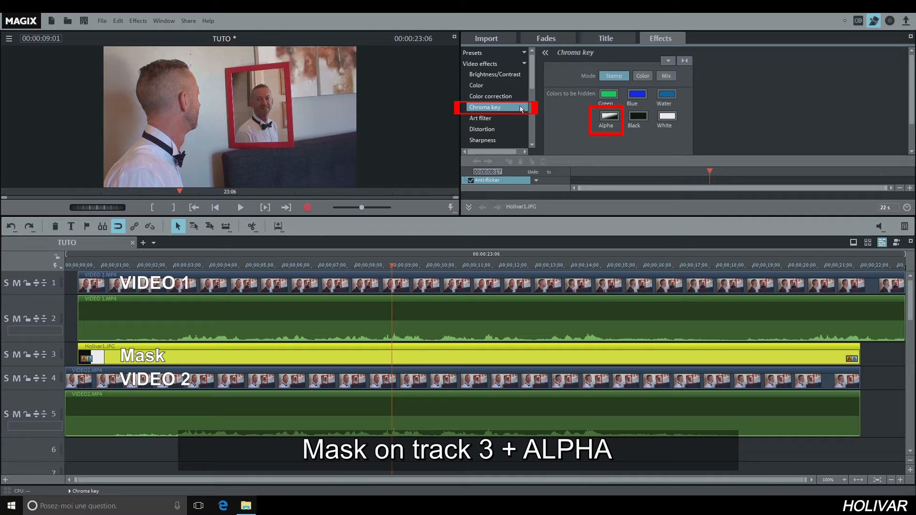
pyautogui.click(606, 117)
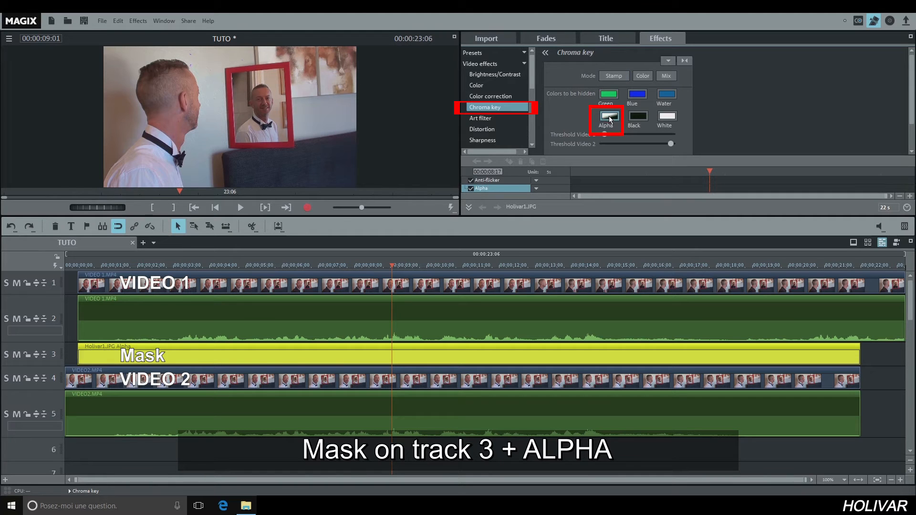
pyautogui.click(609, 116)
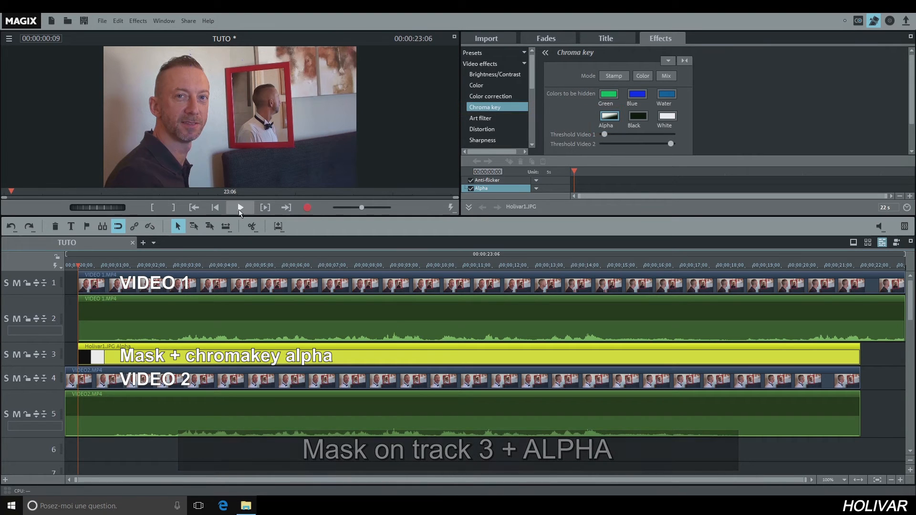
# - Play the project to preview VIDEO 2 inside the mirror frame, then stop
pyautogui.click(240, 207)
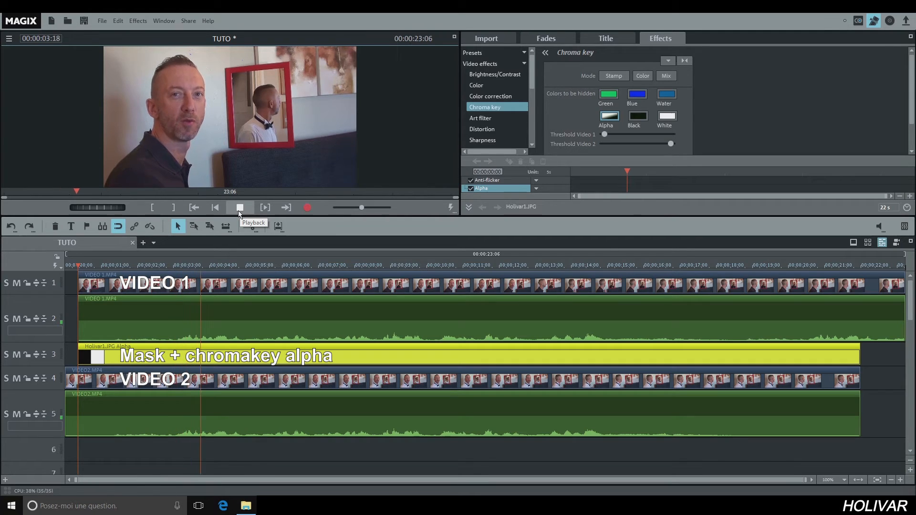
pyautogui.click(239, 207)
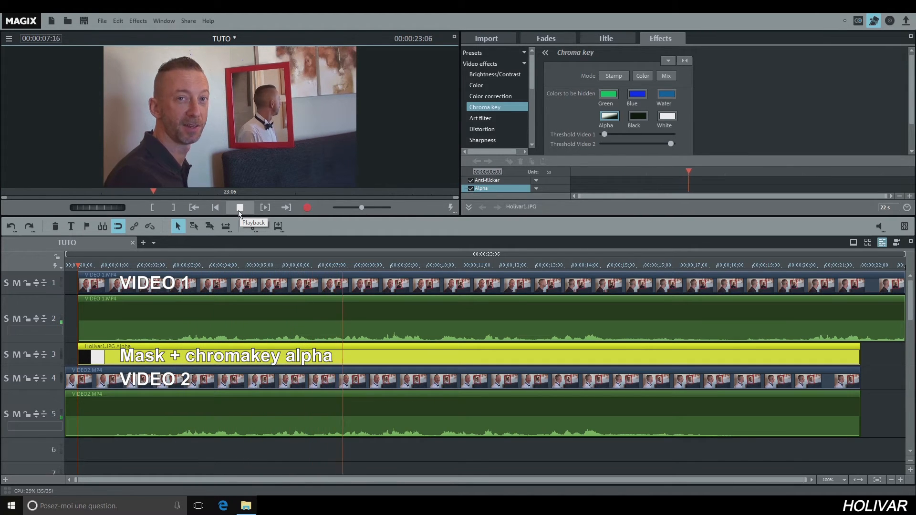
pyautogui.click(239, 208)
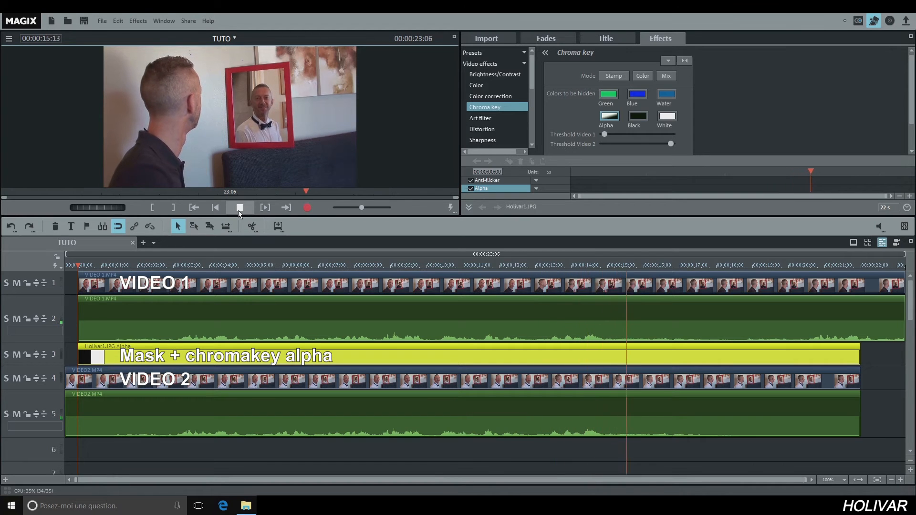
pyautogui.click(239, 207)
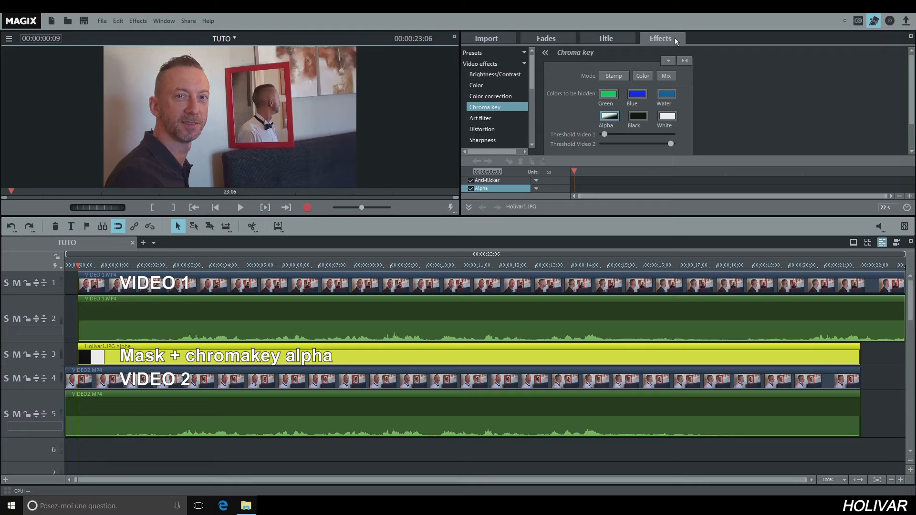
pyautogui.moveTo(546, 74)
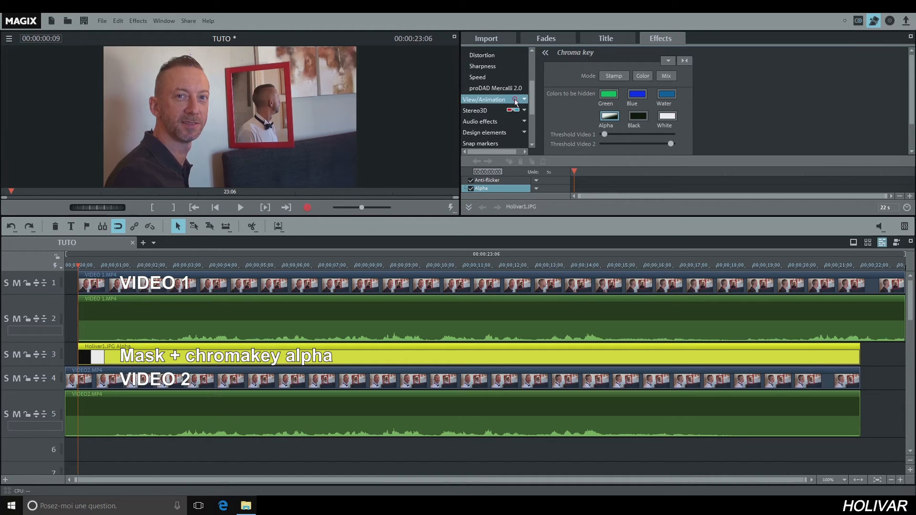
# - Add a Size/Position effect to the mask with Zoom set to 329%
pyautogui.click(486, 110)
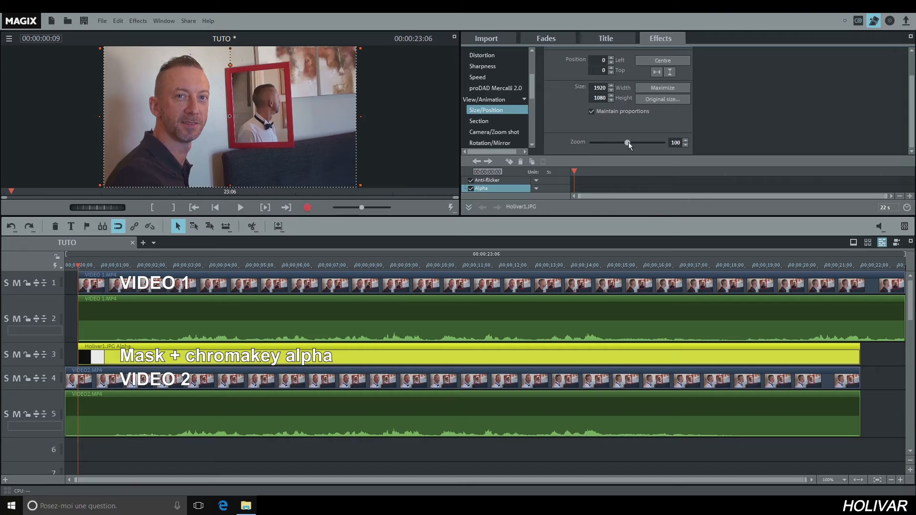
pyautogui.moveTo(627, 142); pyautogui.dragTo(637, 142)
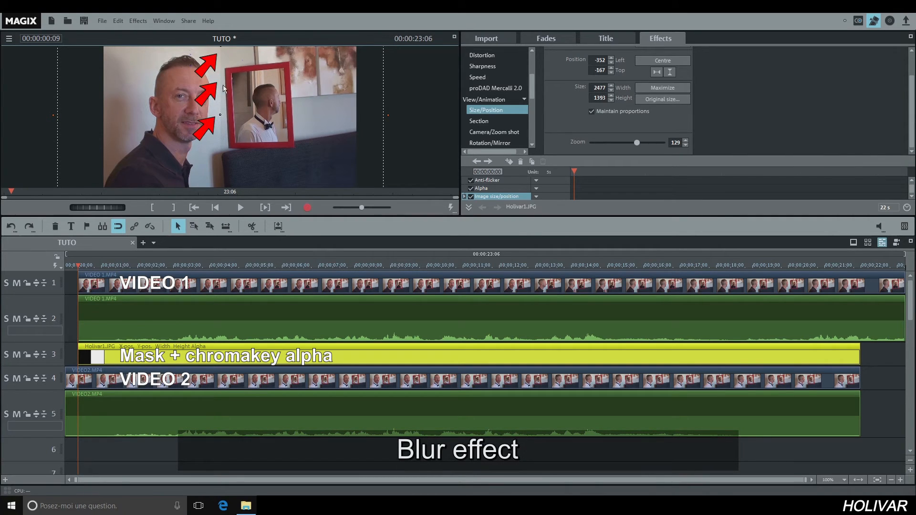
pyautogui.moveTo(223, 71)
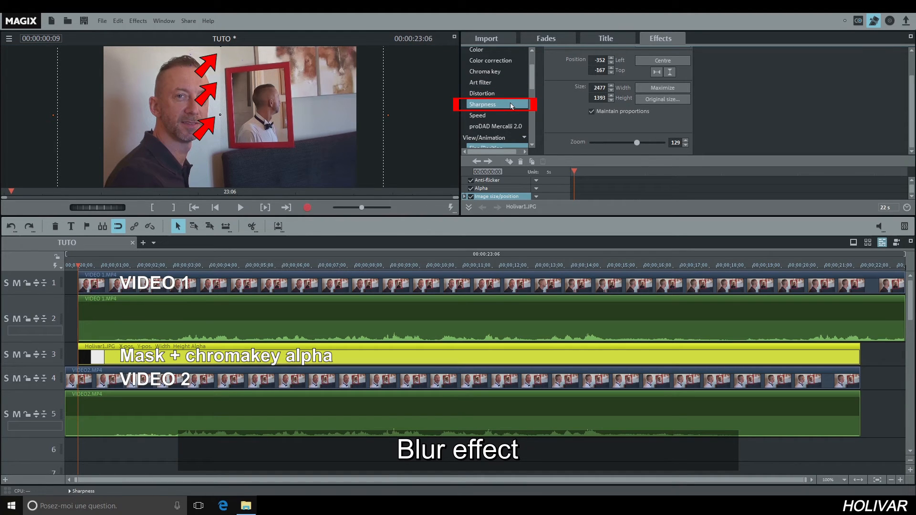
# - Set the mask's Artistic blur to 13 and preview it with Play and Stop
pyautogui.click(494, 104)
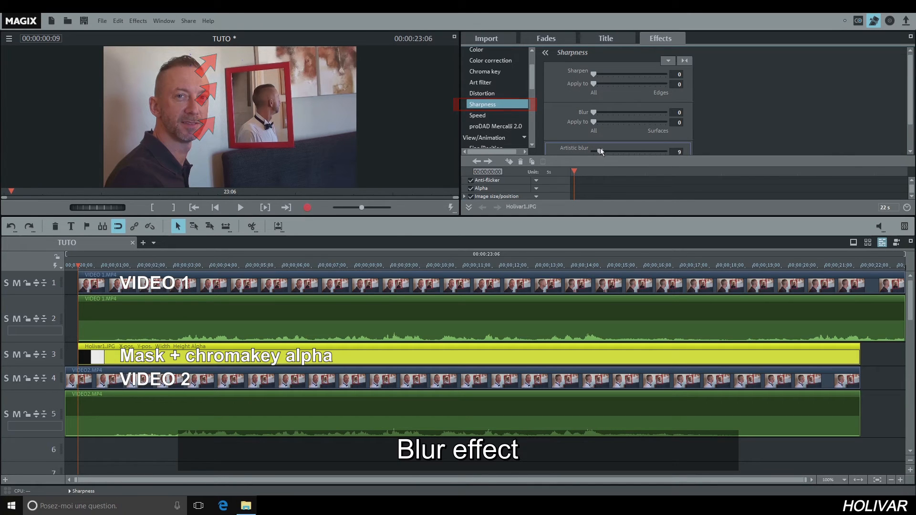
pyautogui.moveTo(601, 151); pyautogui.dragTo(603, 151)
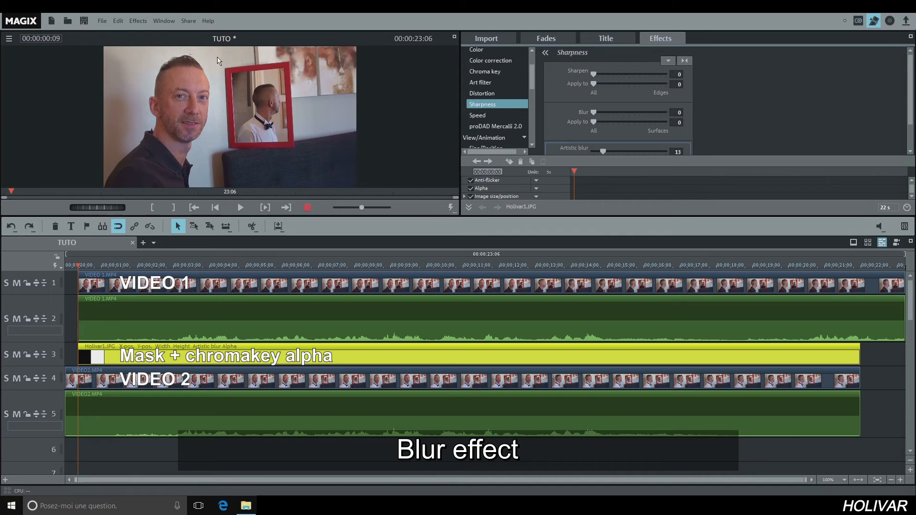
pyautogui.moveTo(223, 61)
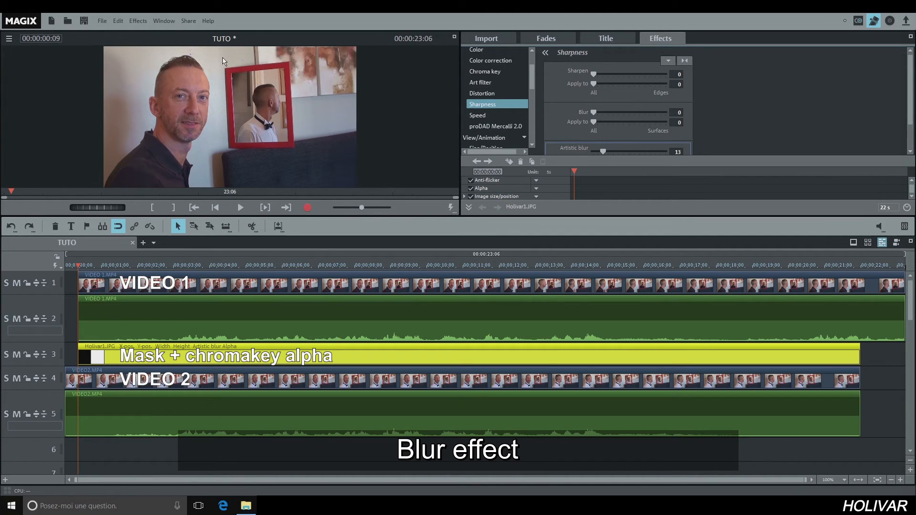
pyautogui.click(240, 208)
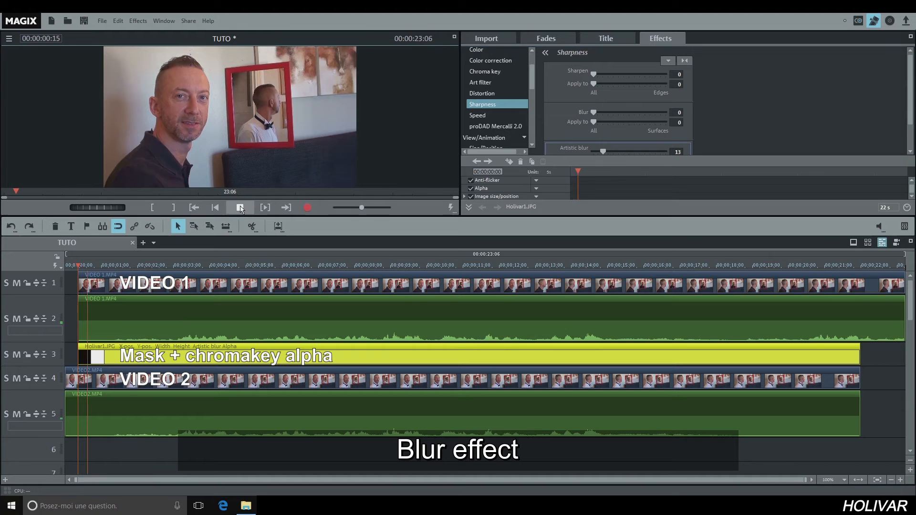
pyautogui.click(240, 208)
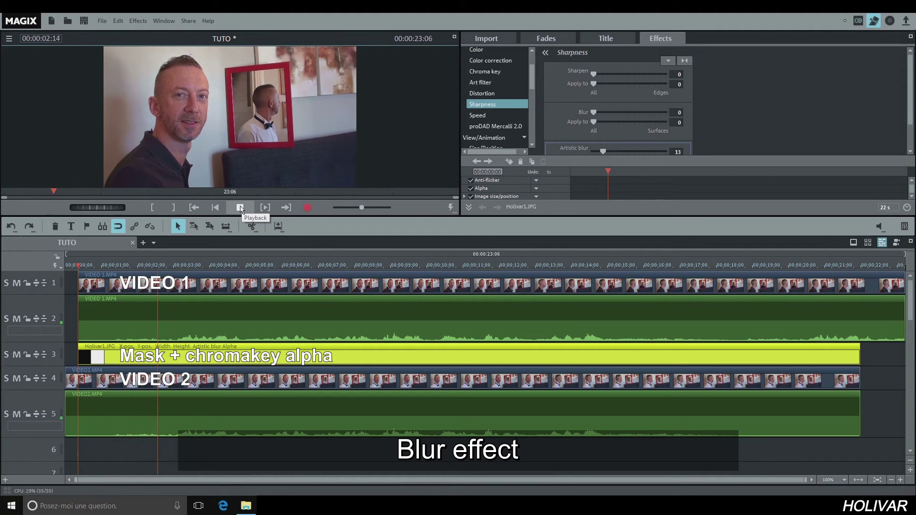
pyautogui.click(240, 208)
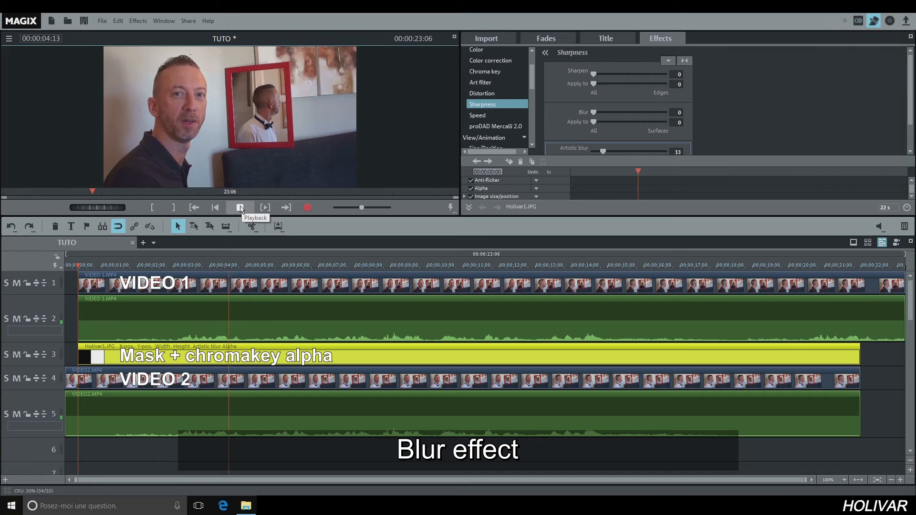
pyautogui.click(241, 207)
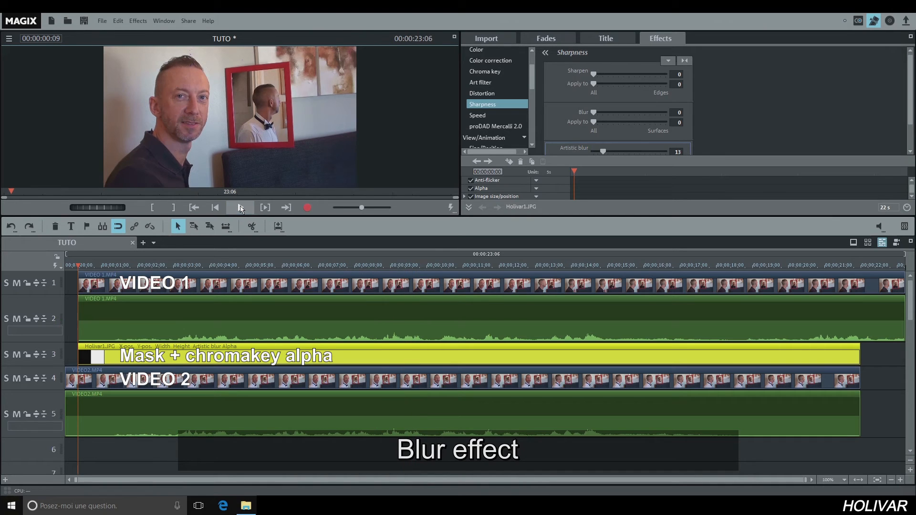
pyautogui.moveTo(240, 208)
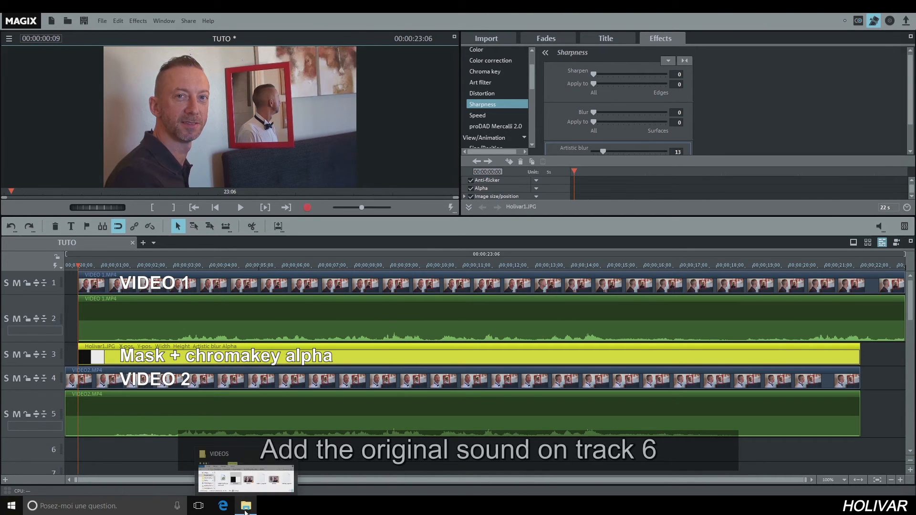
# - Drop the MP3 from the VIDEOS folder onto track 6, aligned with track 2's audio peak
pyautogui.click(245, 505)
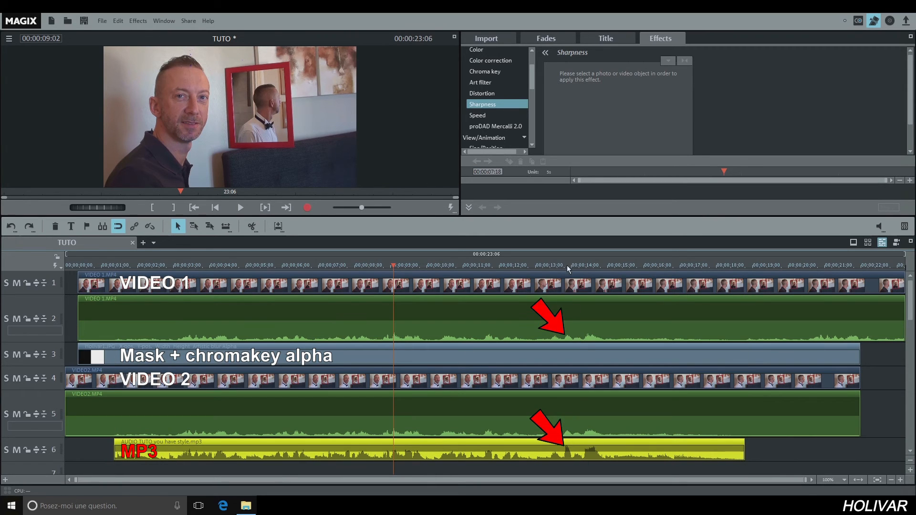
pyautogui.click(567, 265)
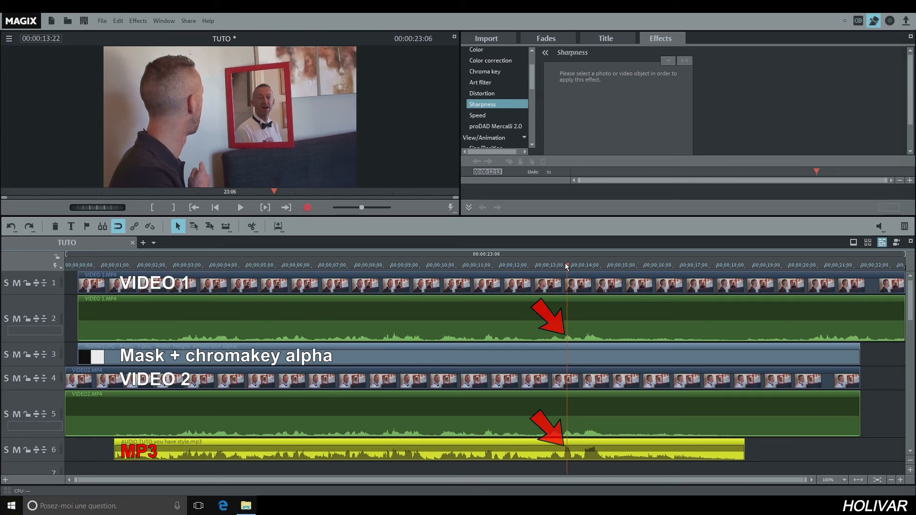
# - Mute tracks 2 and 5, then play from near the start to hear only the MP3
pyautogui.click(16, 318)
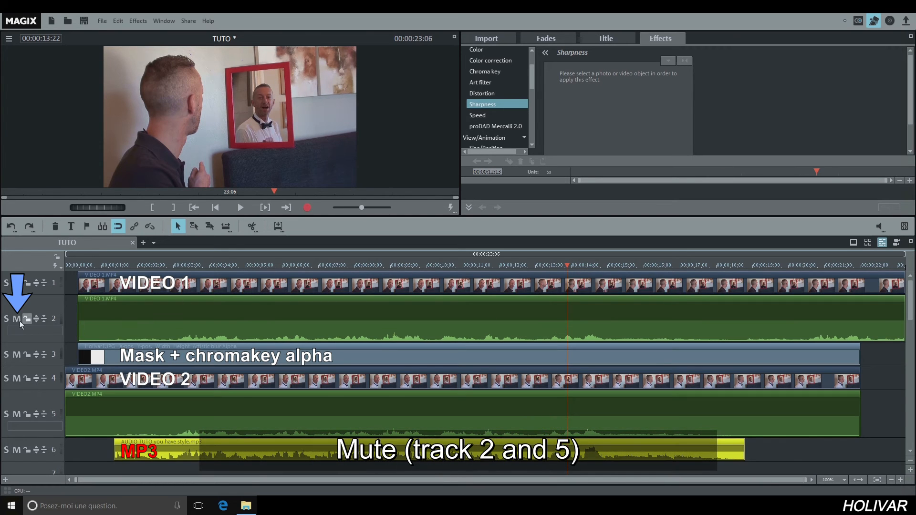
pyautogui.click(16, 318)
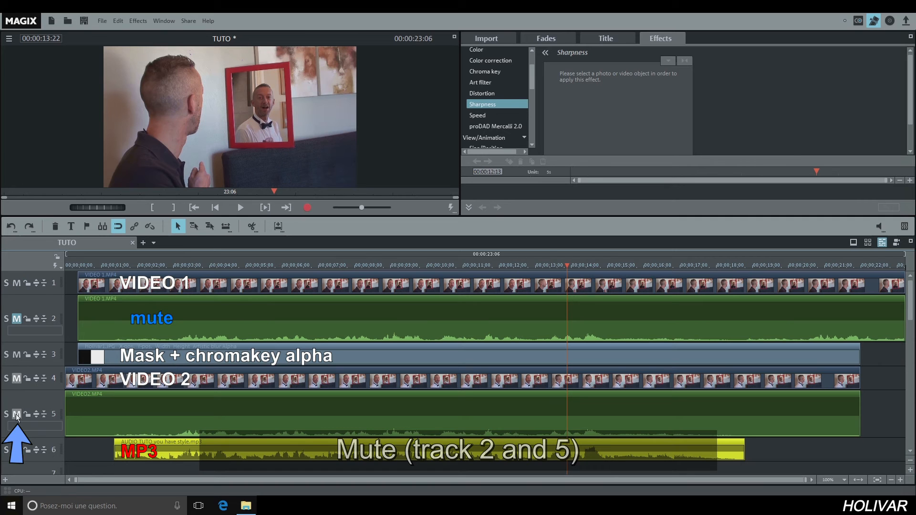
pyautogui.click(16, 414)
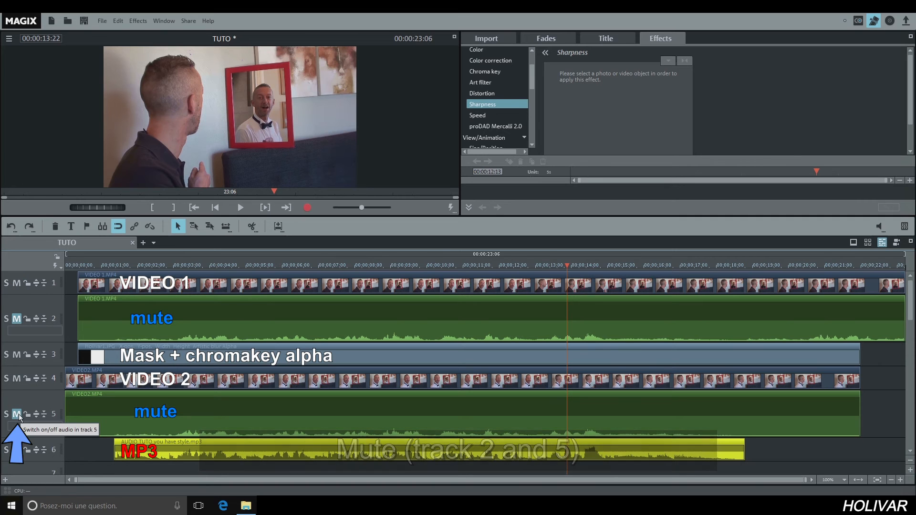
pyautogui.click(113, 265)
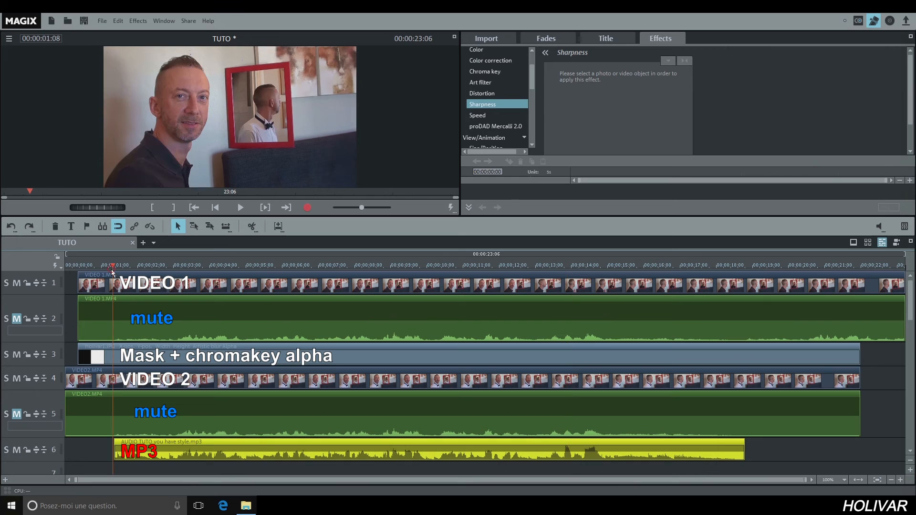
pyautogui.click(240, 208)
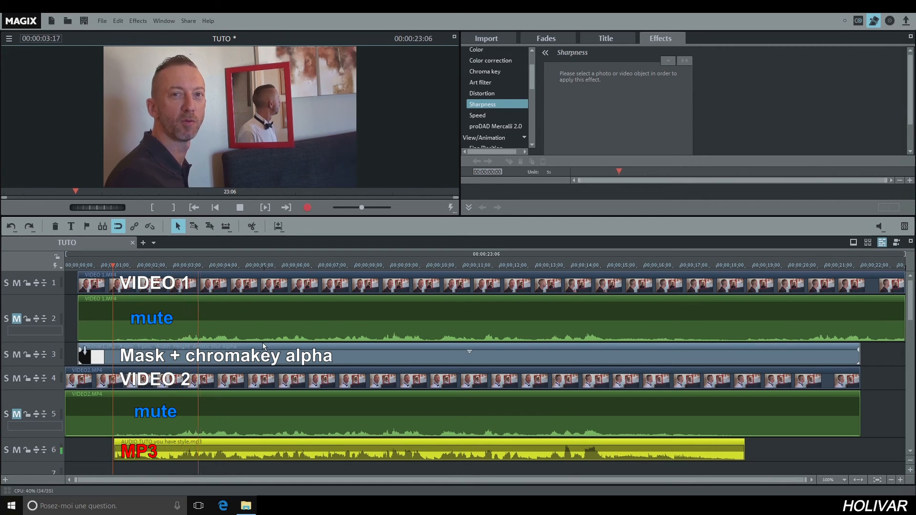
pyautogui.click(270, 265)
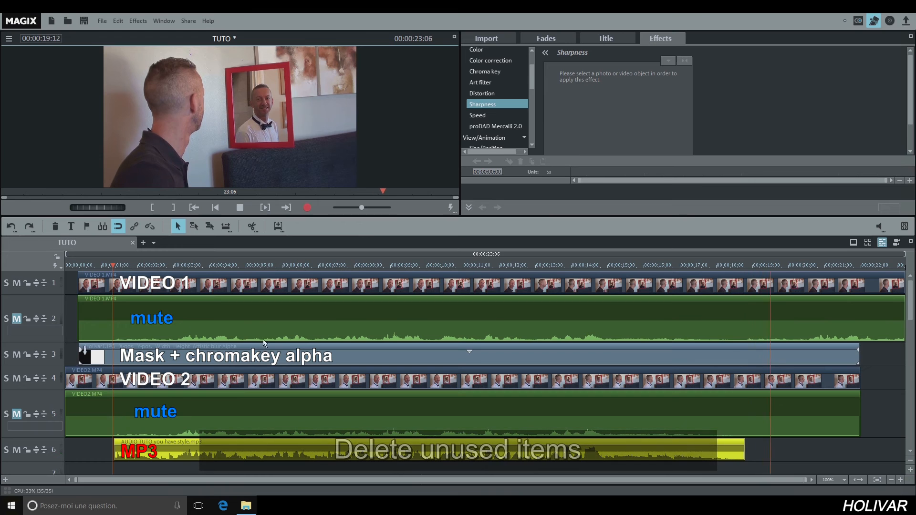
# - Stop playback and cut the clip parts before and after the MP3, leaving a 17-second movie
pyautogui.click(214, 207)
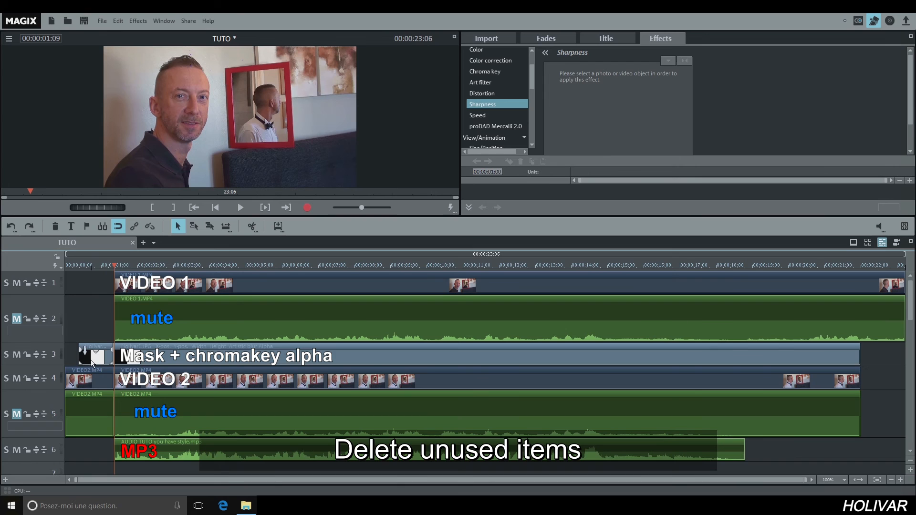
pyautogui.click(89, 379)
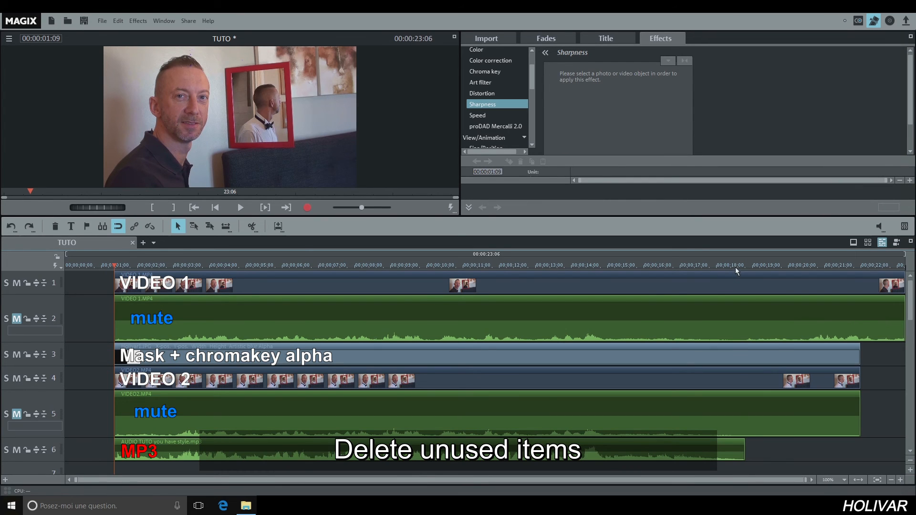
pyautogui.click(745, 265)
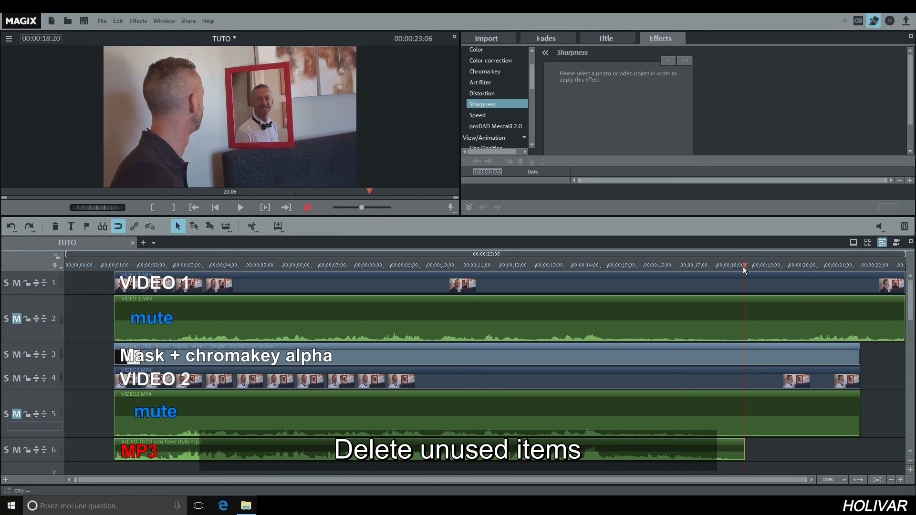
pyautogui.click(251, 226)
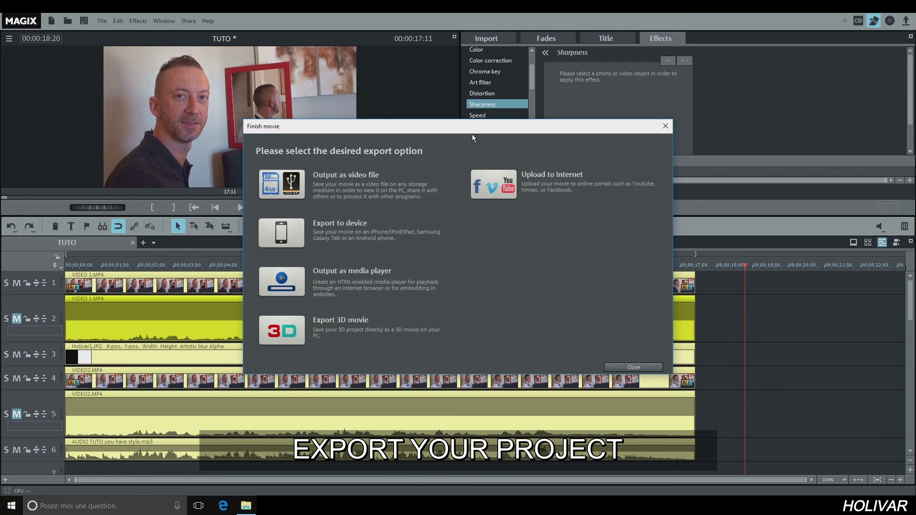
# - Export as an HD MPEG-4 video file named 'YOU HAVE STYLE VIDEO'
pyautogui.click(281, 185)
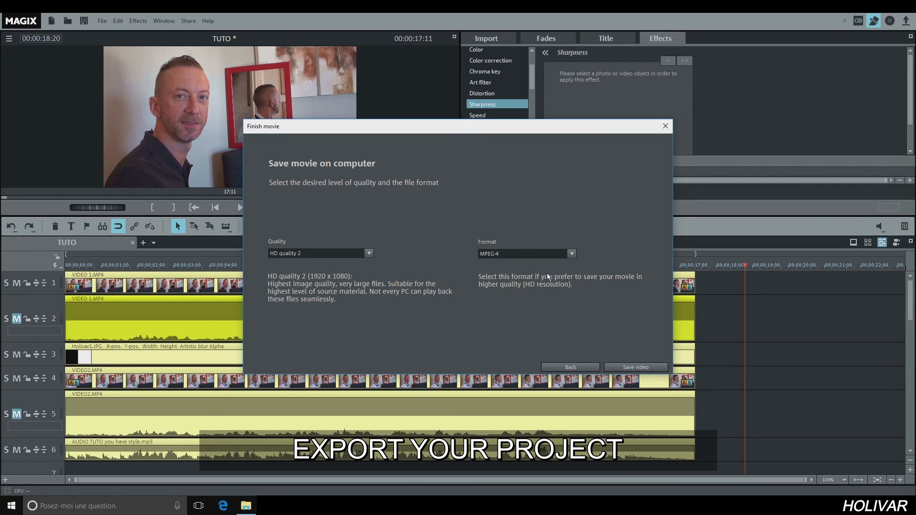
pyautogui.click(635, 366)
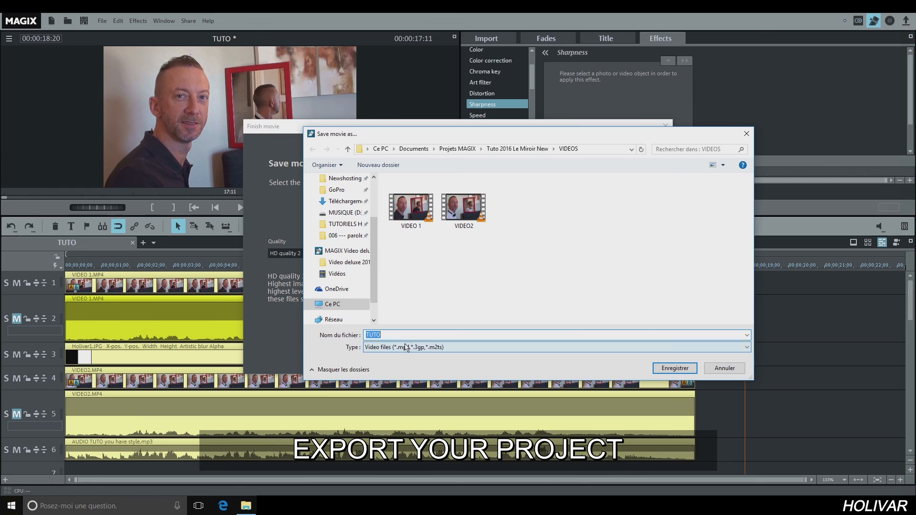
pyautogui.write('YOU HAVE STYLE')
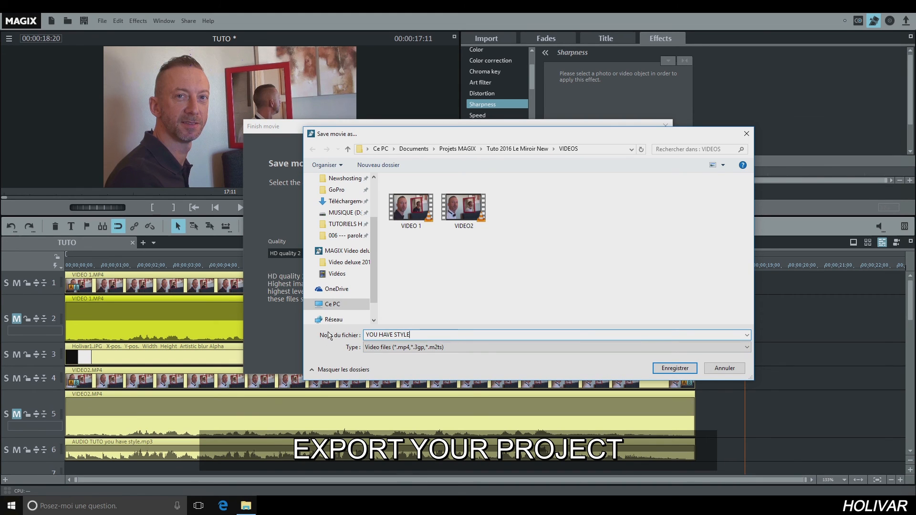
pyautogui.write('VIDEO')
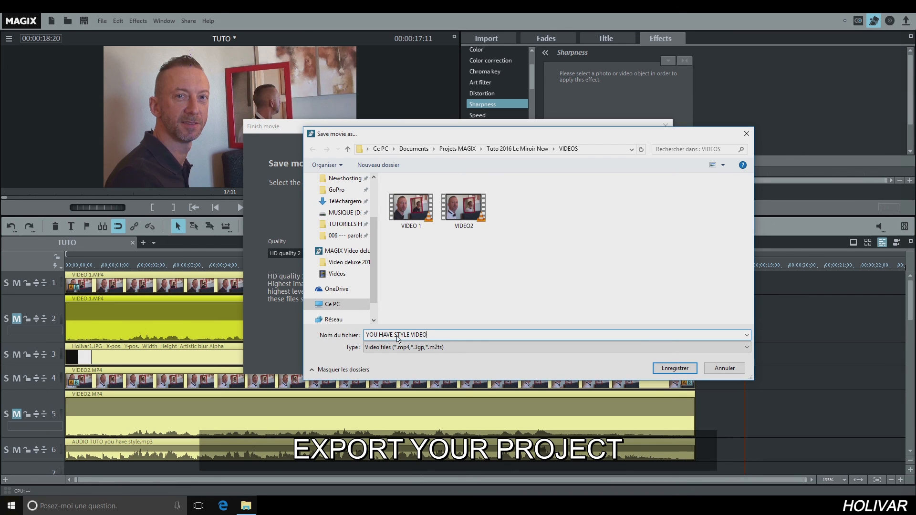
pyautogui.click(674, 369)
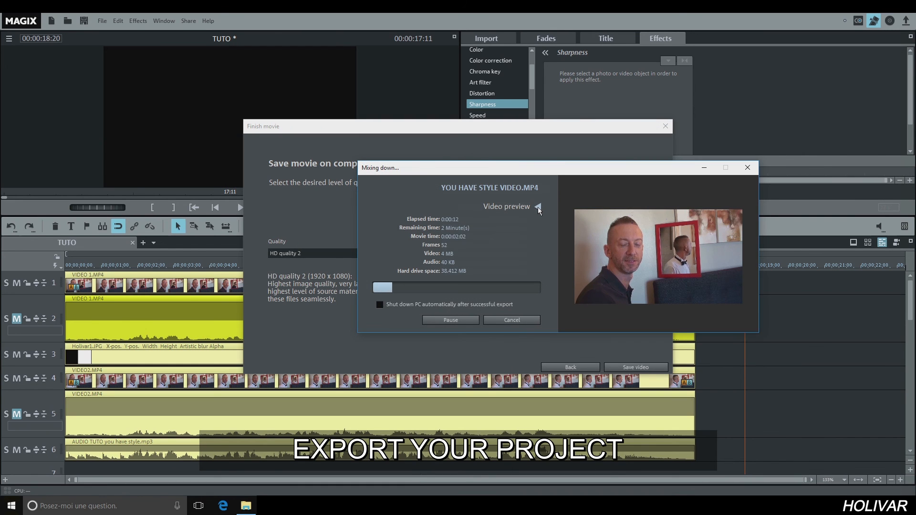